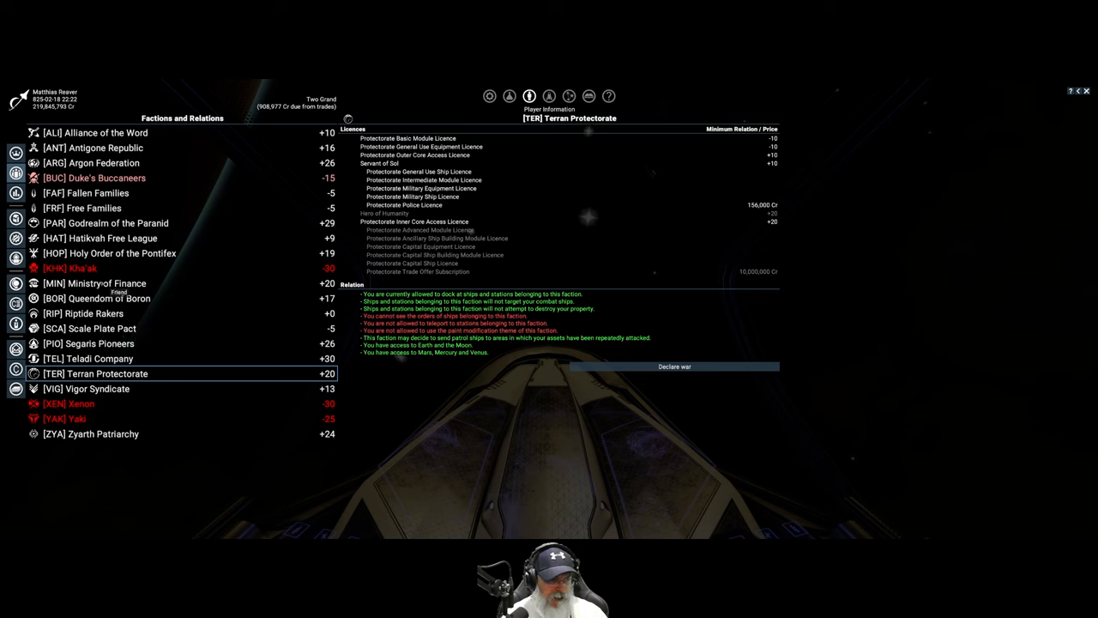
View the Ministry of Finance's licence requirements and relation details in the faction list
click(96, 283)
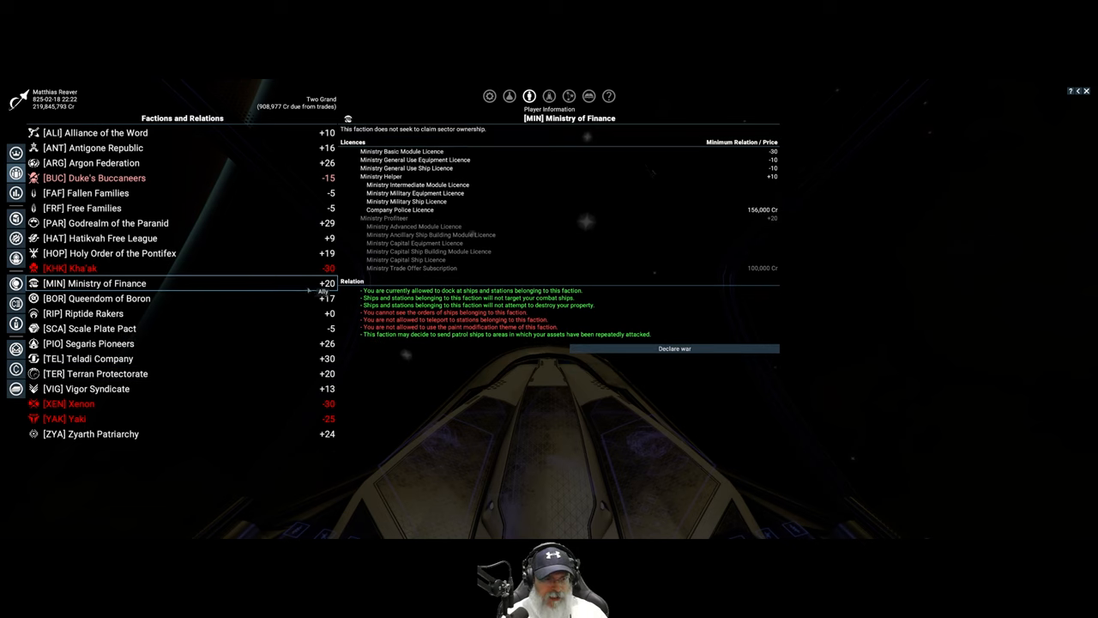
mouse_move(275, 393)
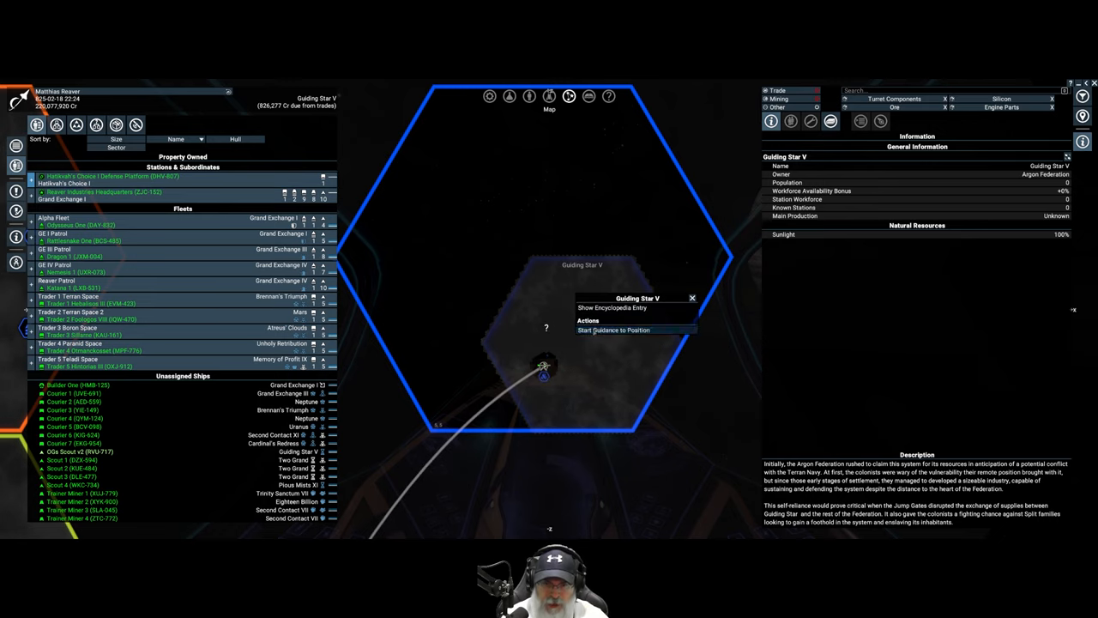
Select the Guiding Star V sector on the map to show its Argon Federation information panel
click(615, 330)
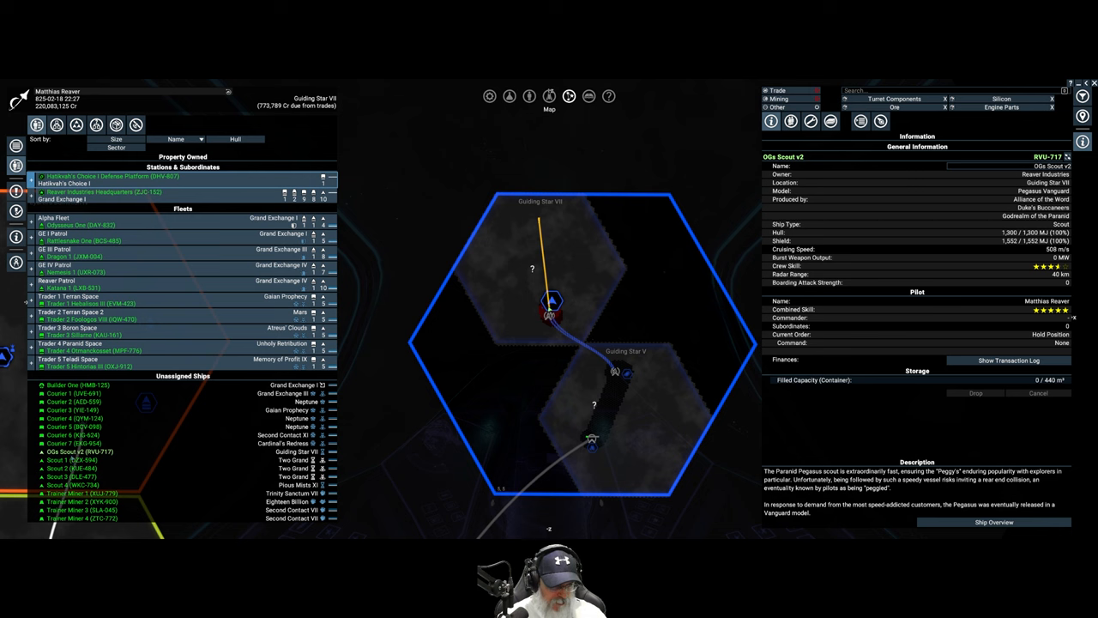
Select Scout 1 in Property Owned to show its details and radar range
click(72, 460)
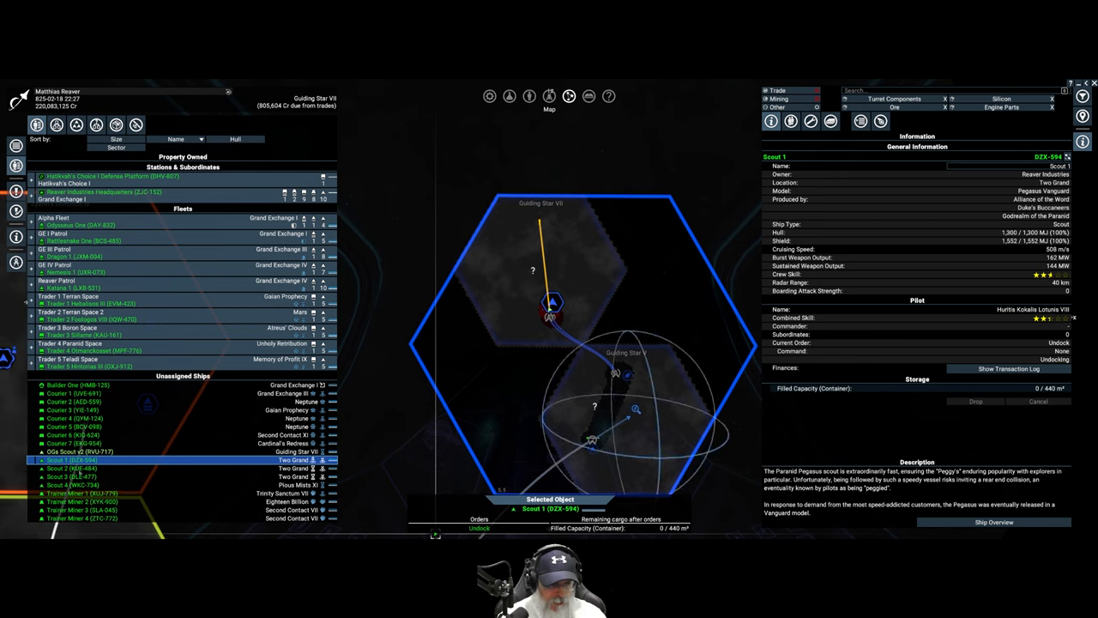
click(69, 467)
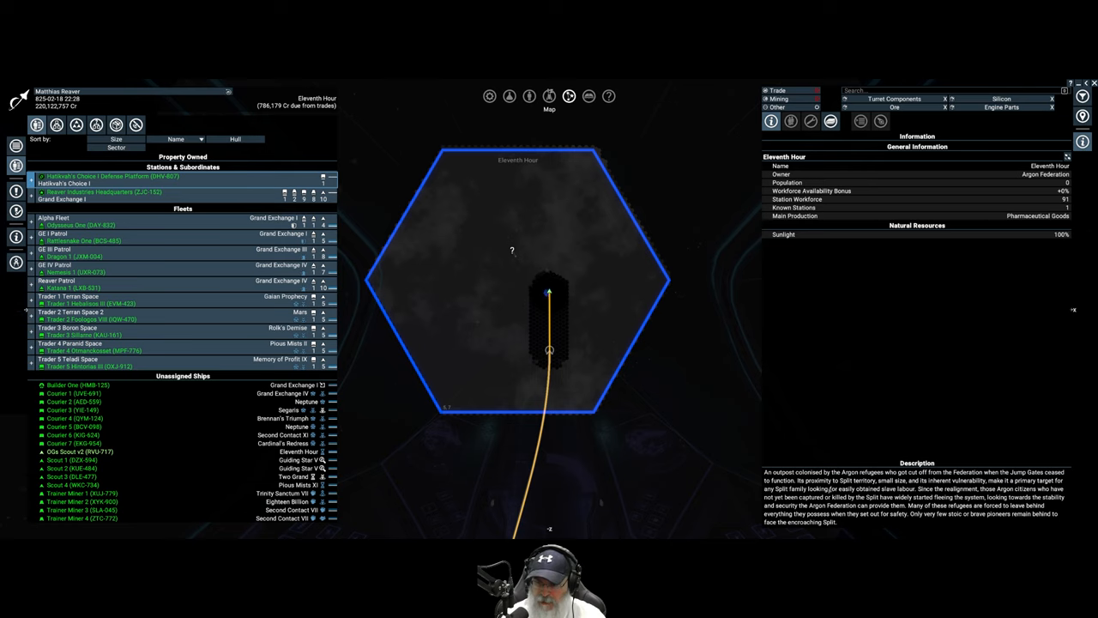
mouse_move(810, 484)
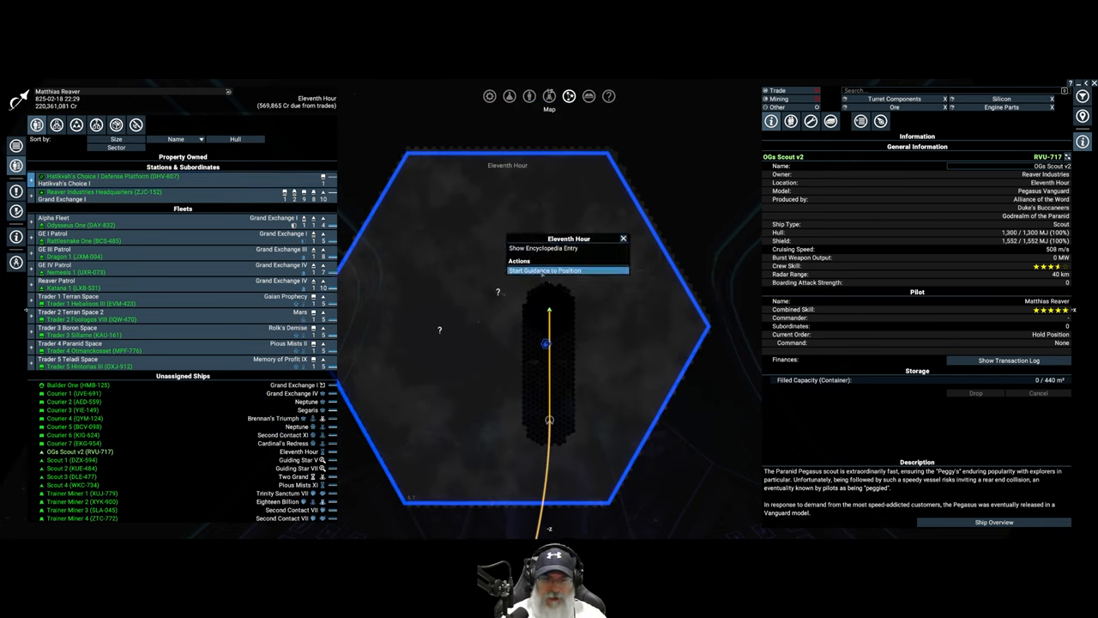
Start guidance to the unidentified ??? object in the Eleventh Hour sector
click(546, 271)
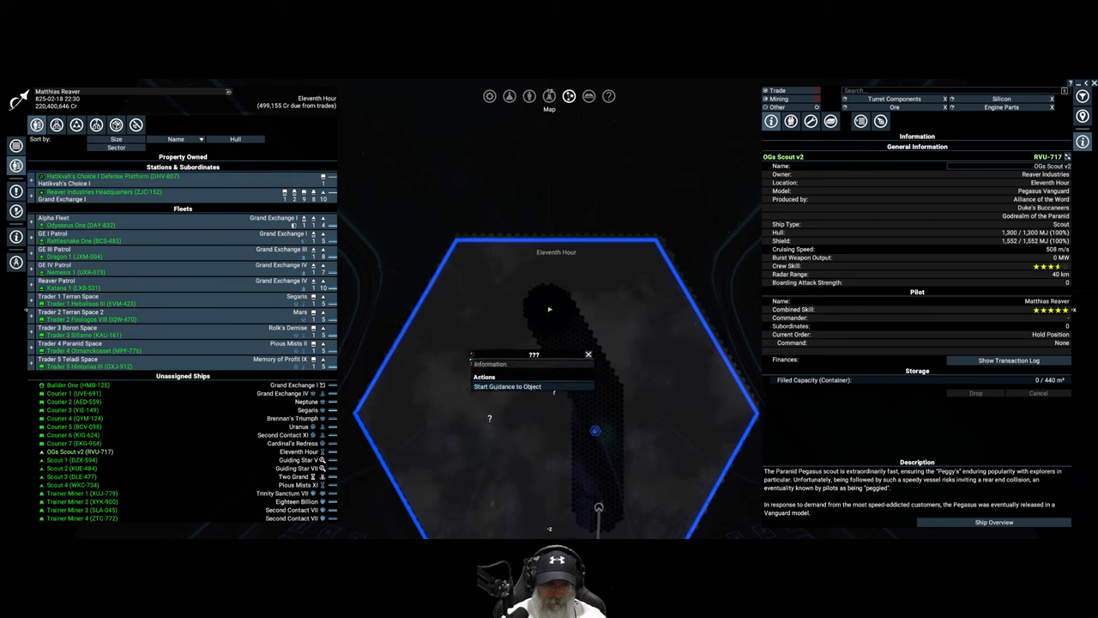
click(508, 386)
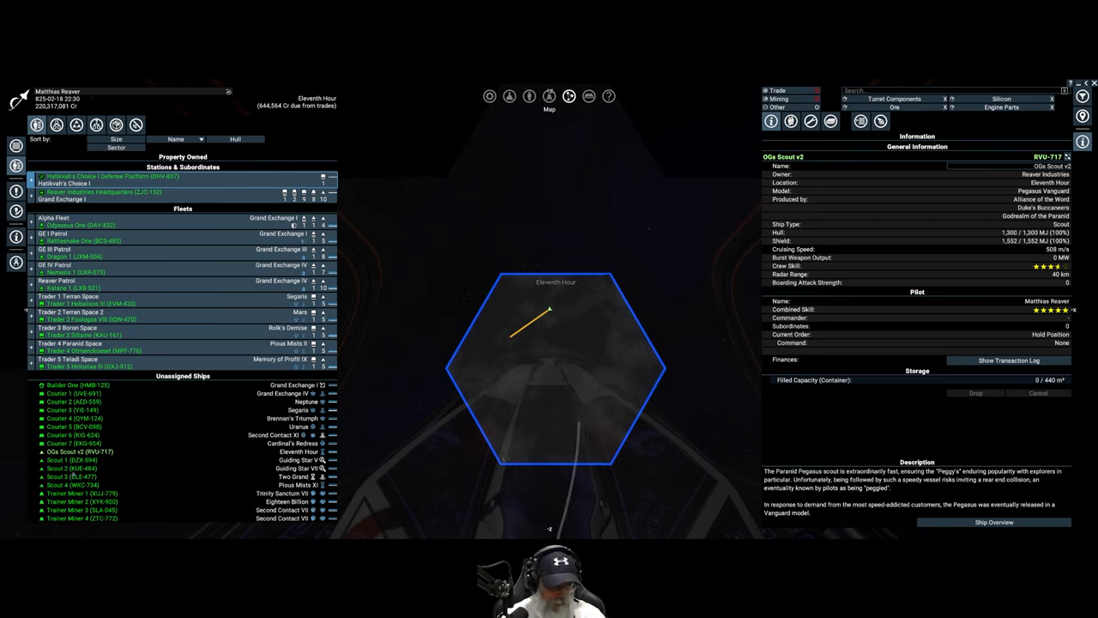
click(72, 477)
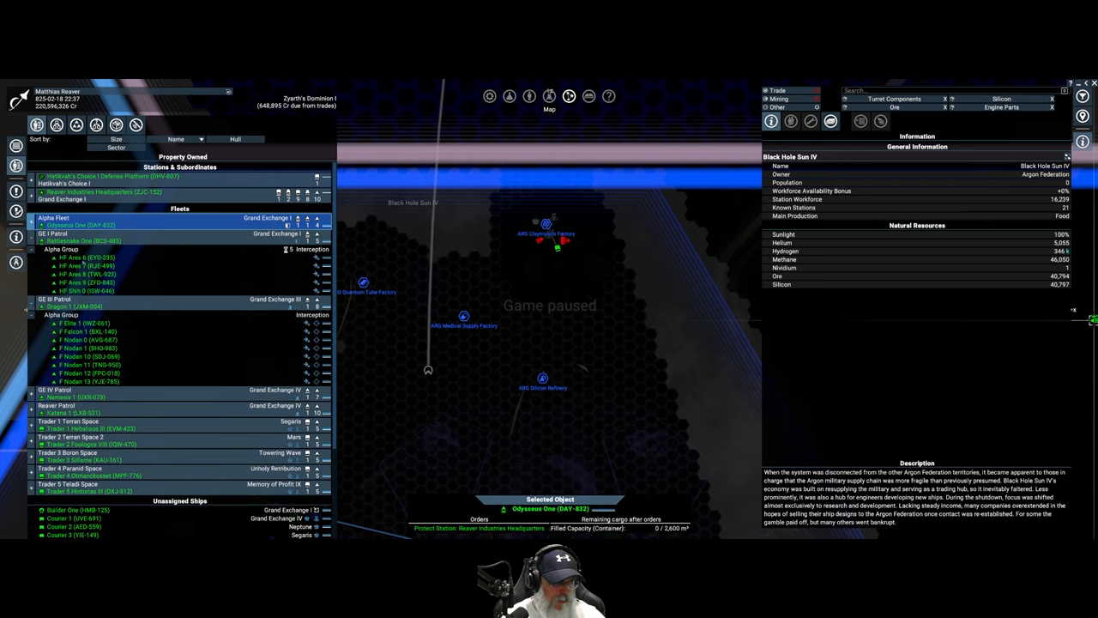
Select the Alpha Group fighters and add further wings until ten fighters are selected
click(82, 322)
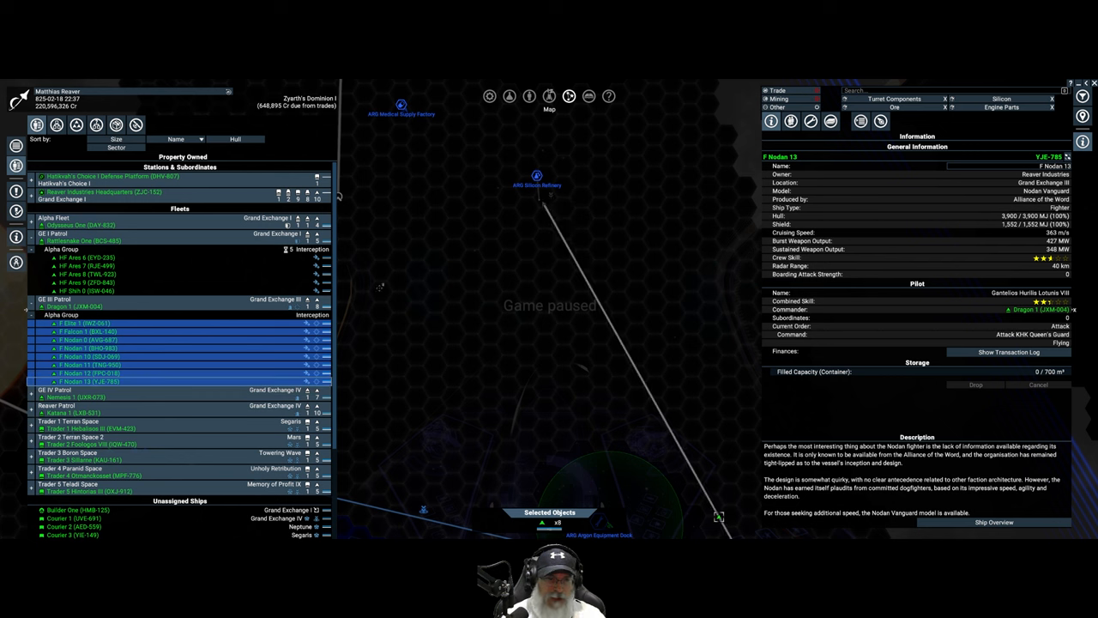
click(86, 257)
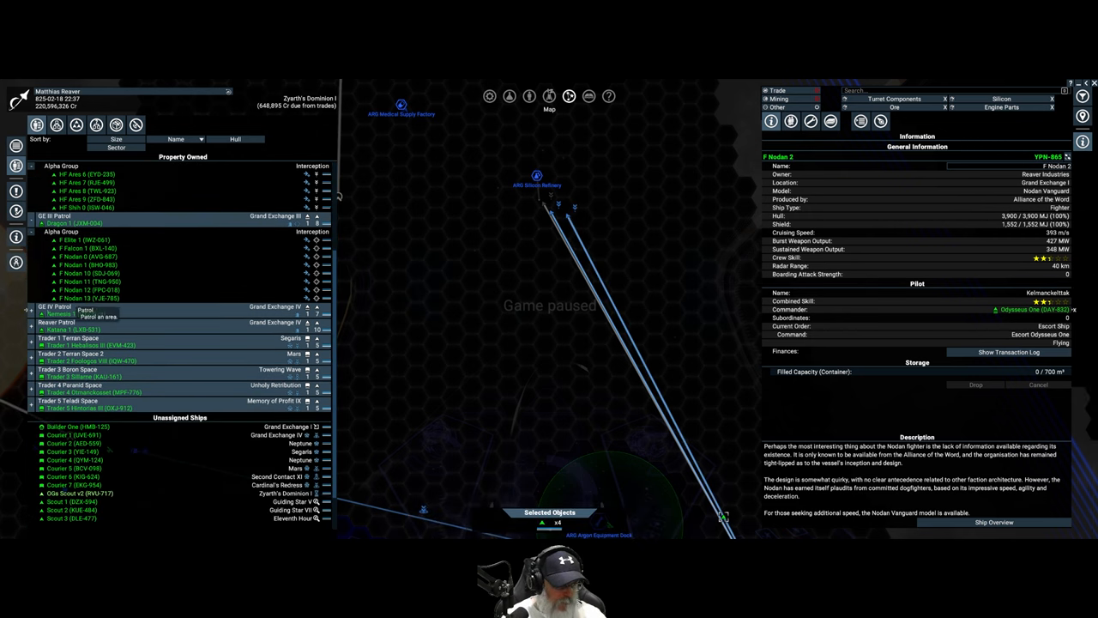
click(31, 307)
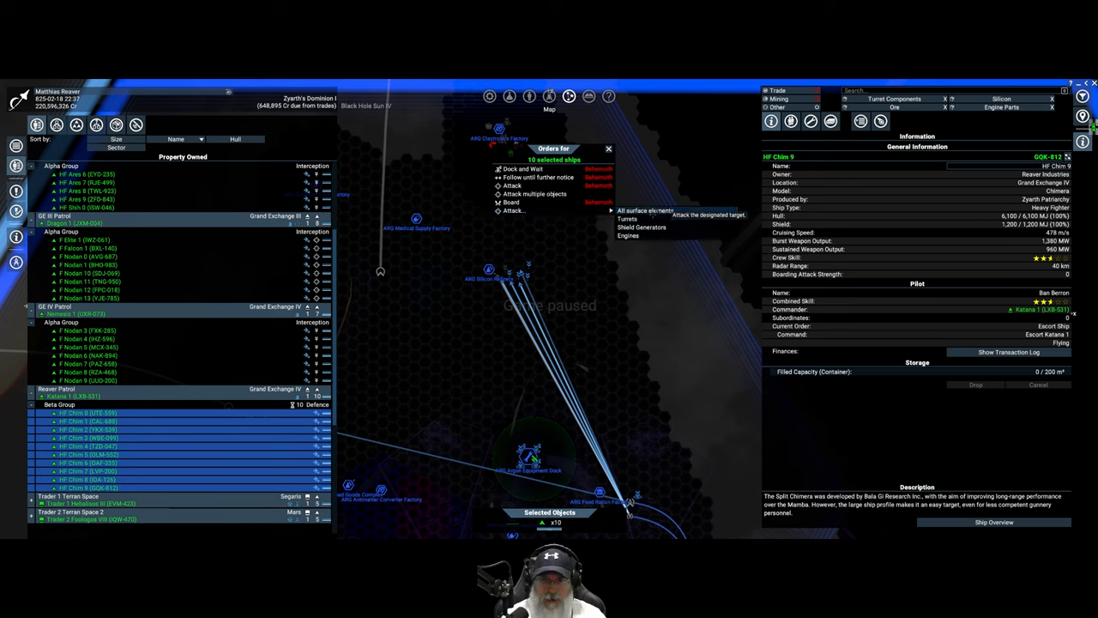
Order the selected fighters to attack all surface elements of the designated target
click(678, 209)
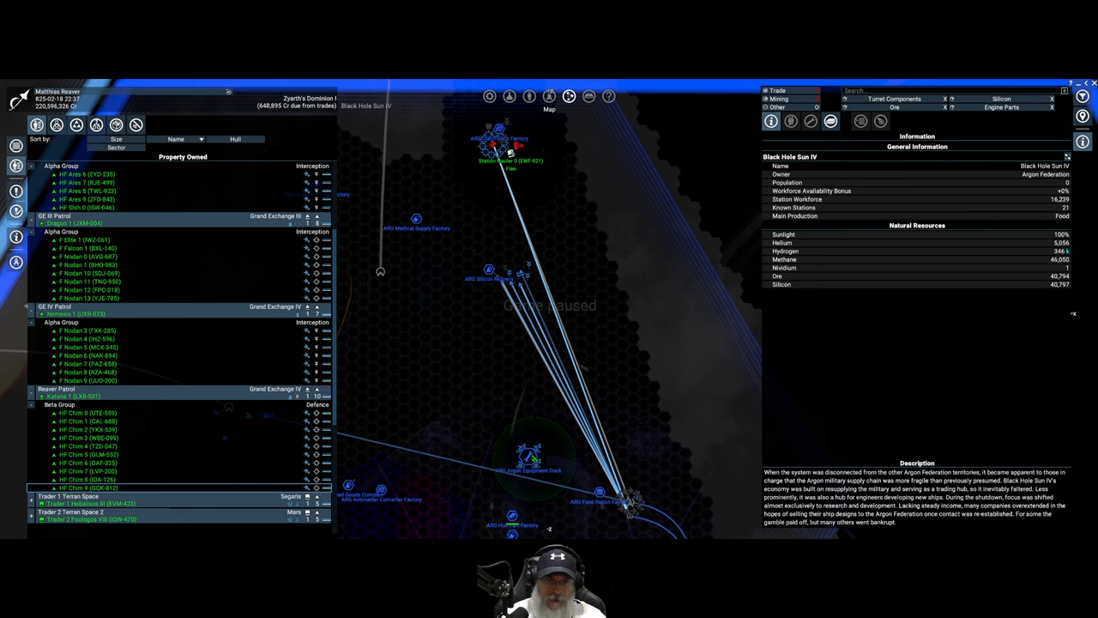
click(511, 152)
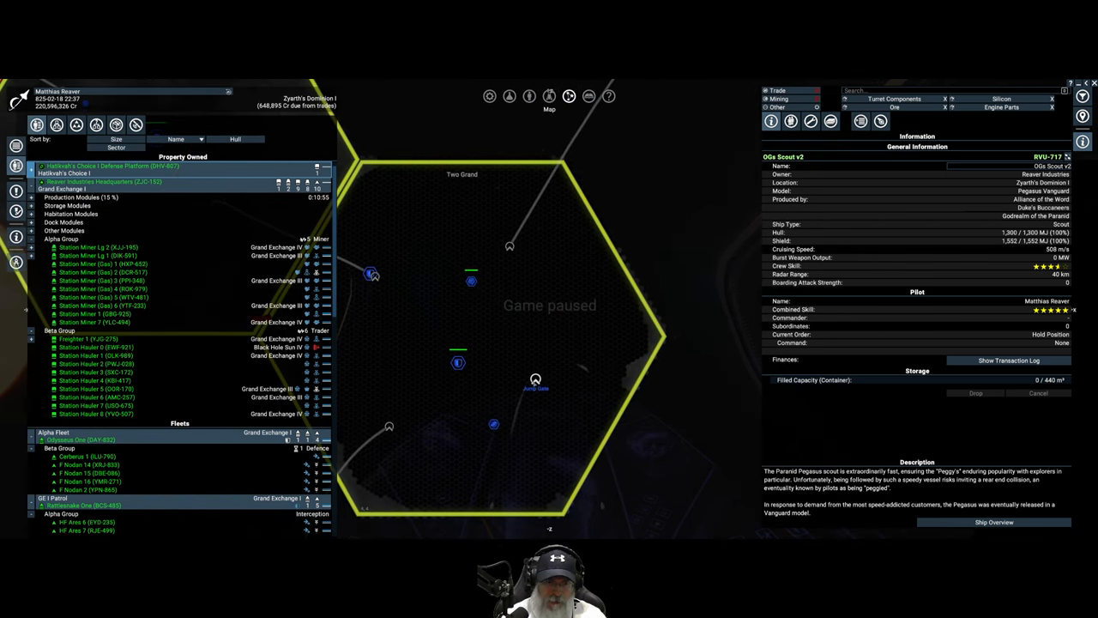
Select Black Hole Sun IV to show its owner, population and natural resources
click(536, 380)
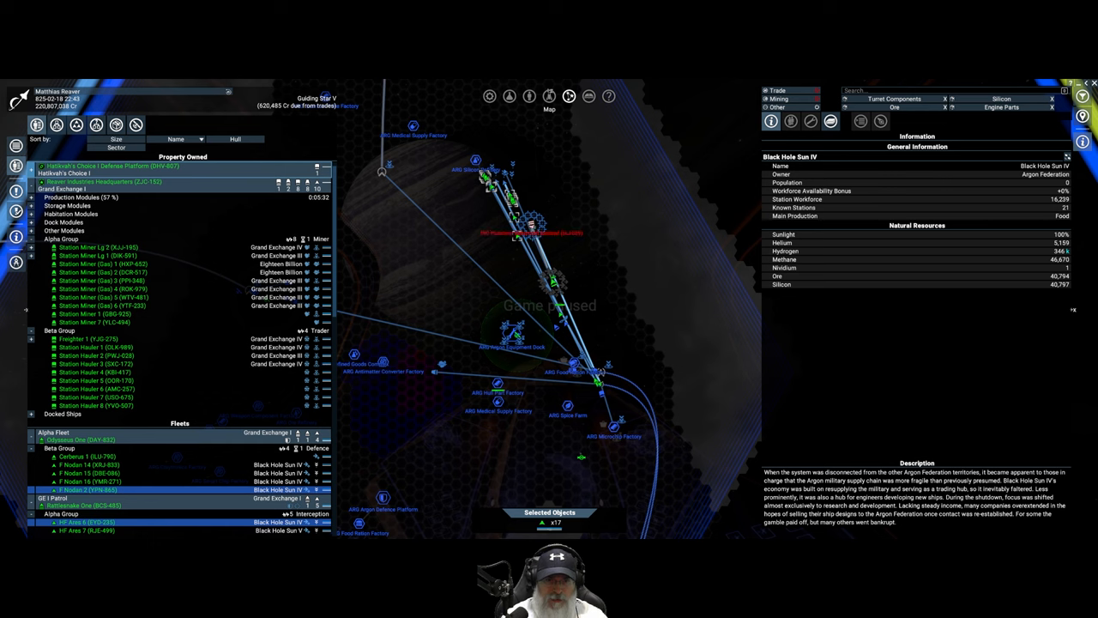
right_click(532, 223)
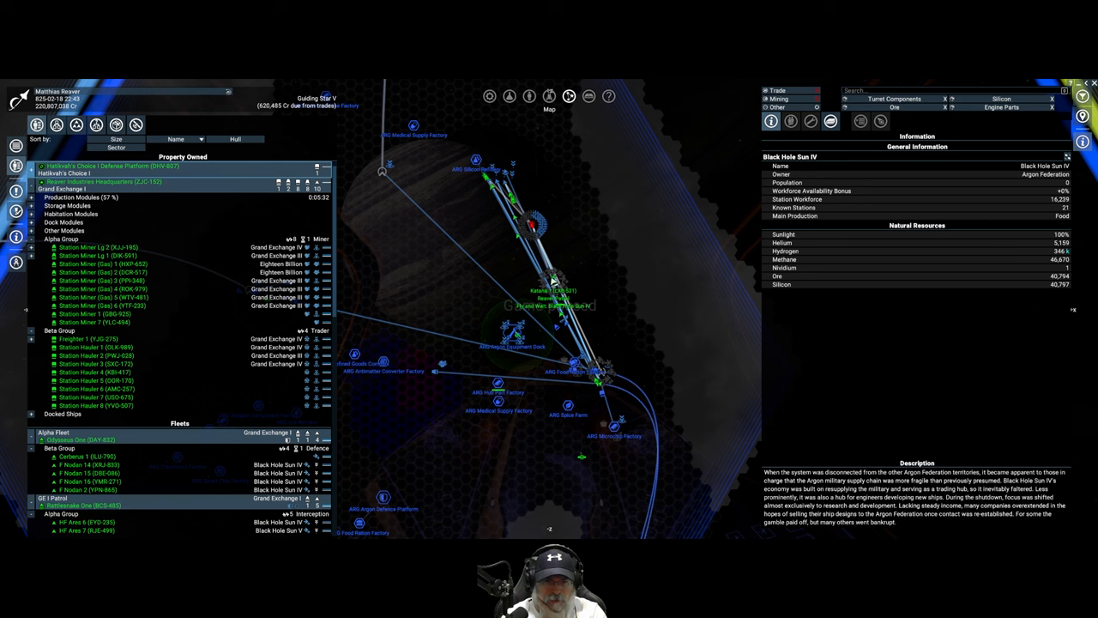
click(553, 290)
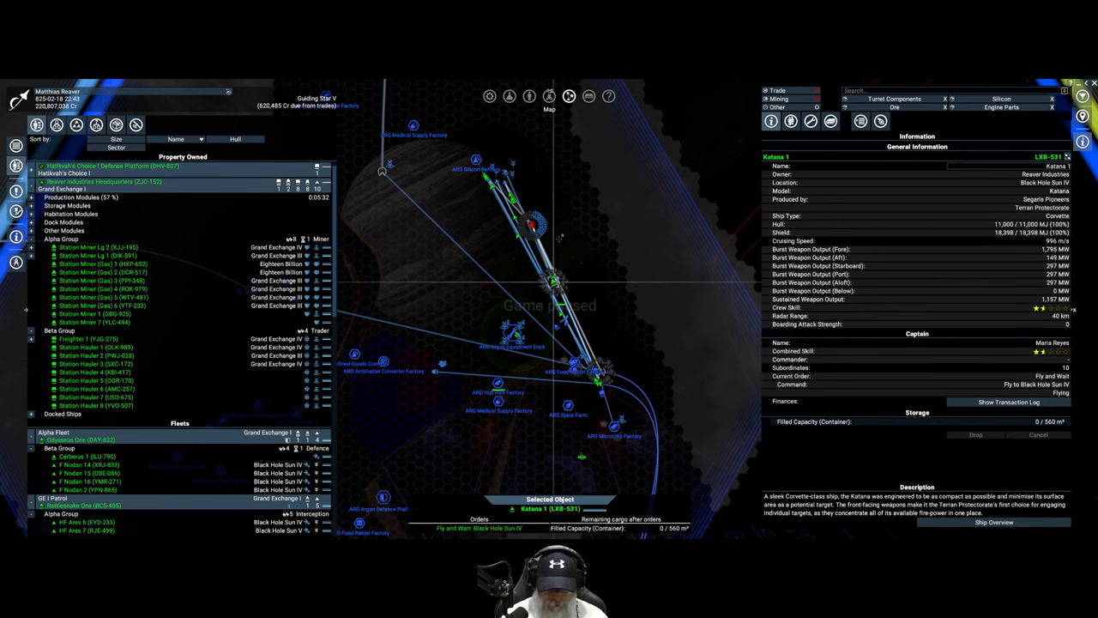
right_click(558, 283)
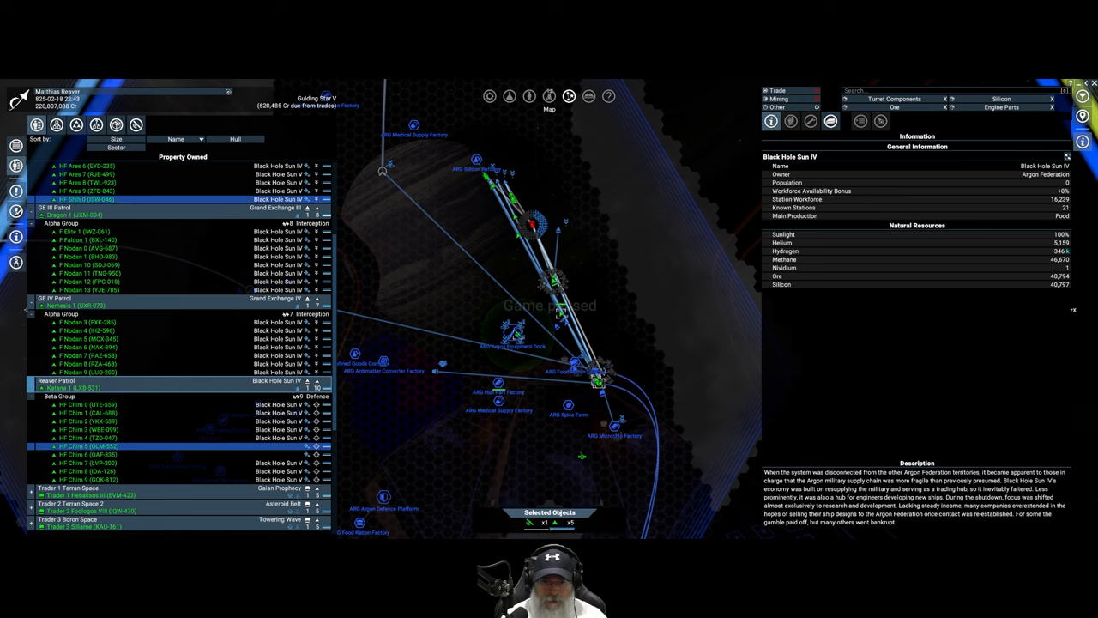
right_click(558, 312)
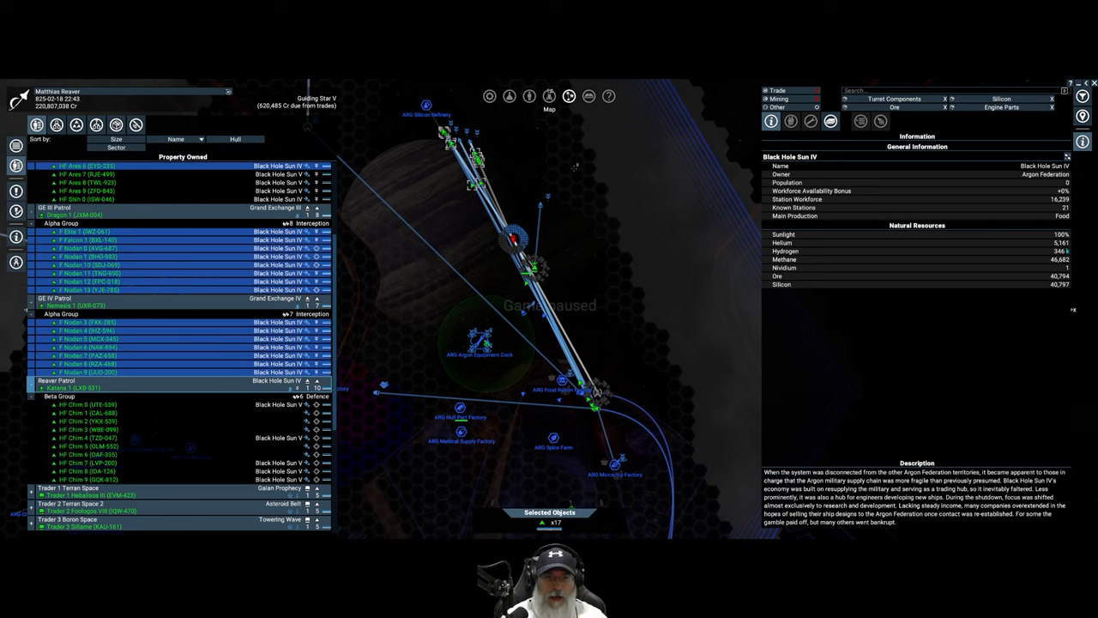
mouse_move(831, 120)
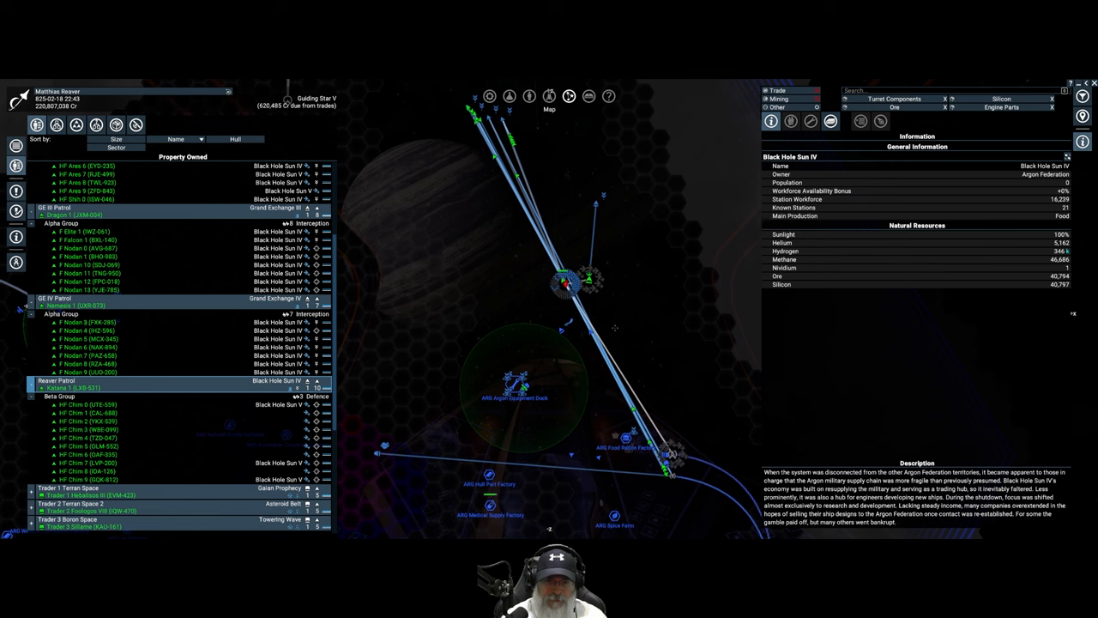
Select a Beta group ship in Property Owned and bring up its order context menu
click(73, 388)
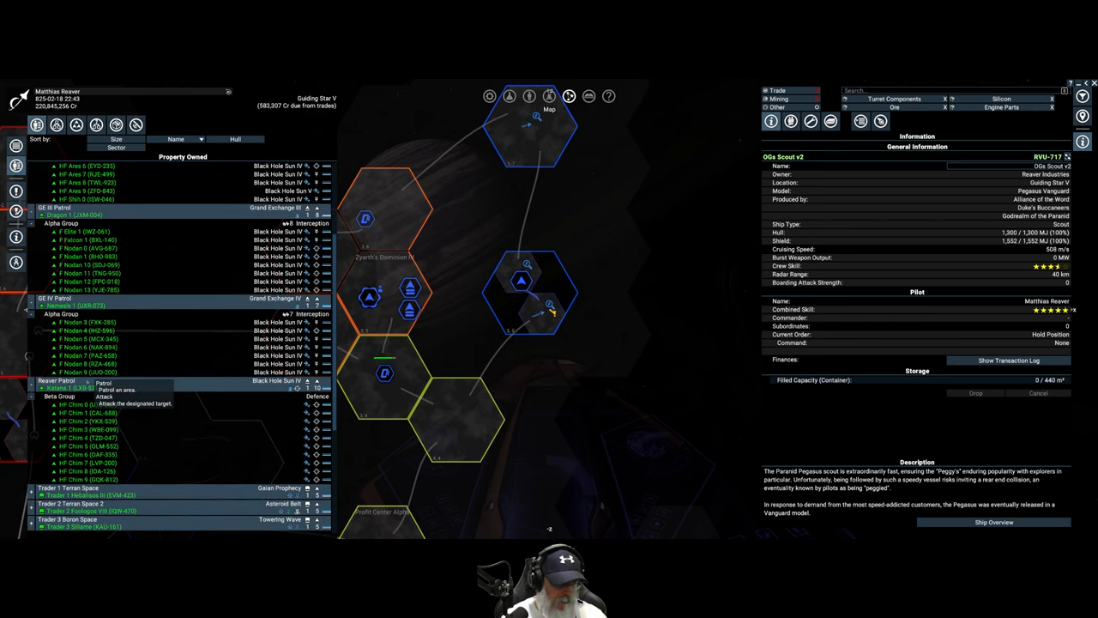
right_click(69, 388)
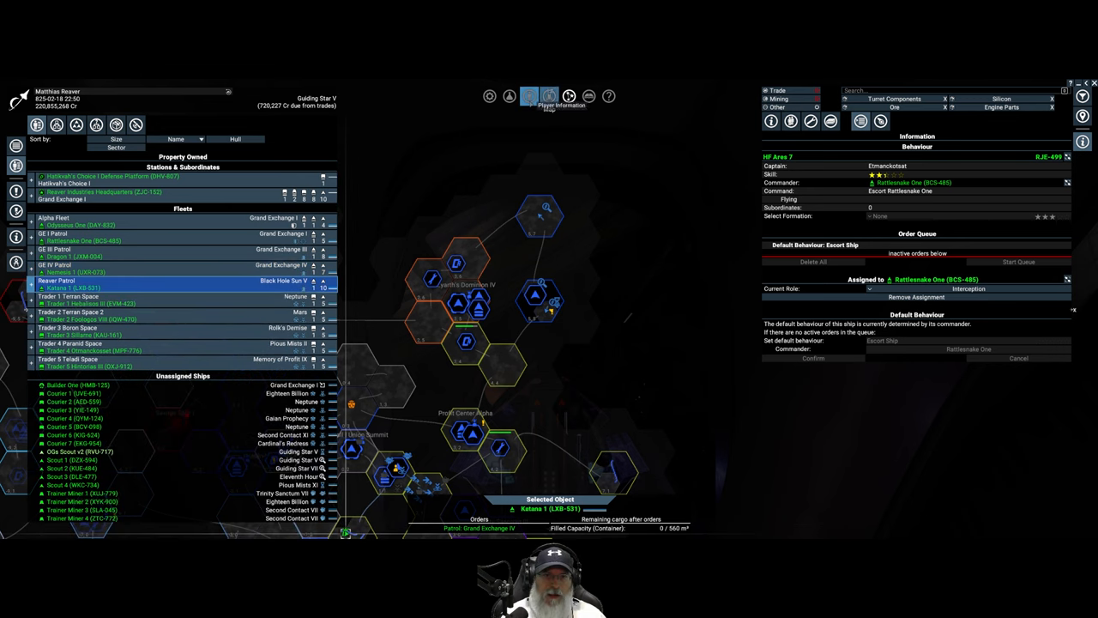
Open the logbook, clear all its entries and confirm with Yes
click(528, 96)
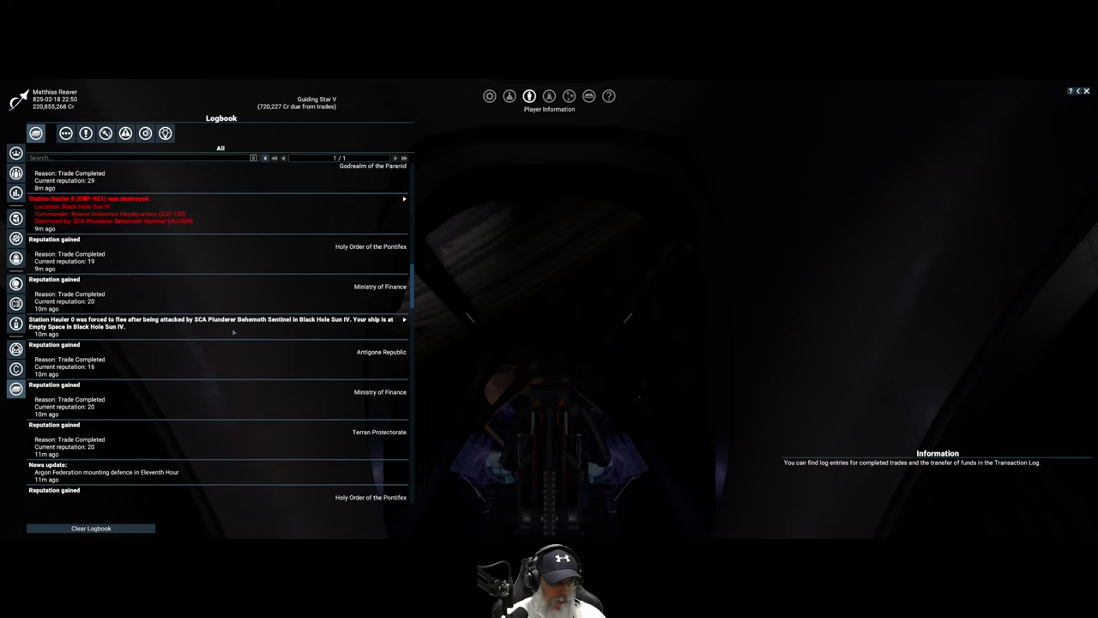
mouse_move(215, 290)
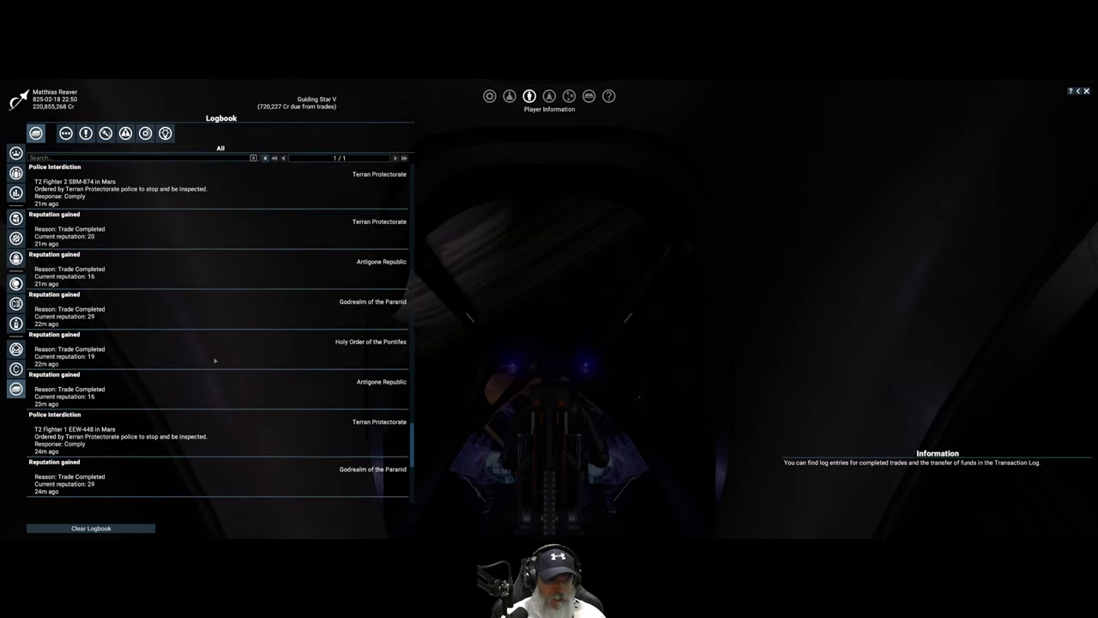
click(91, 528)
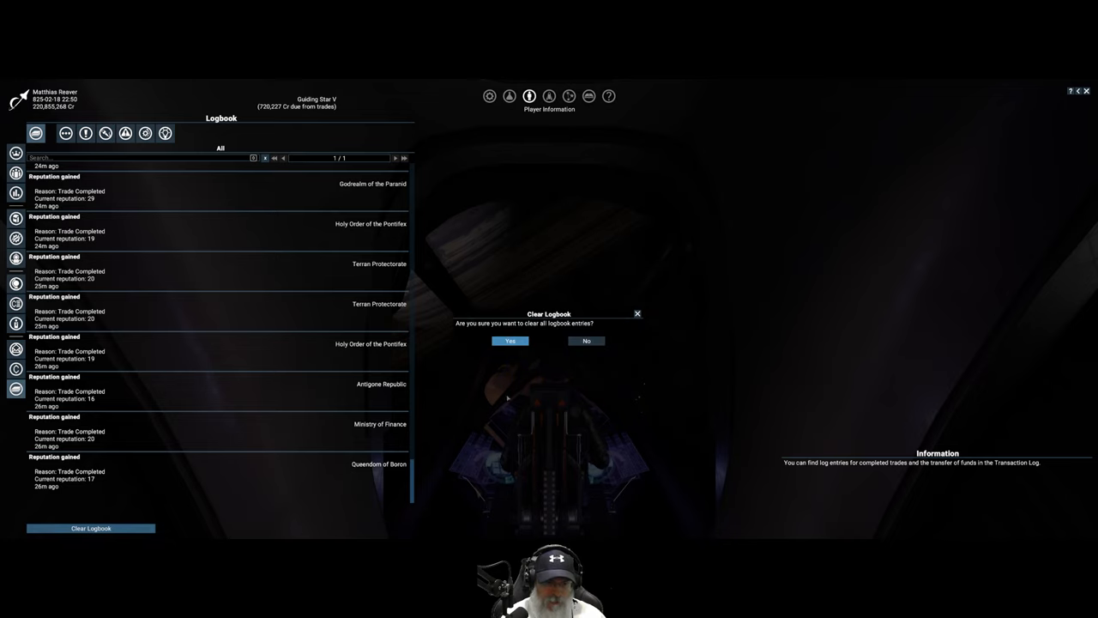
click(511, 340)
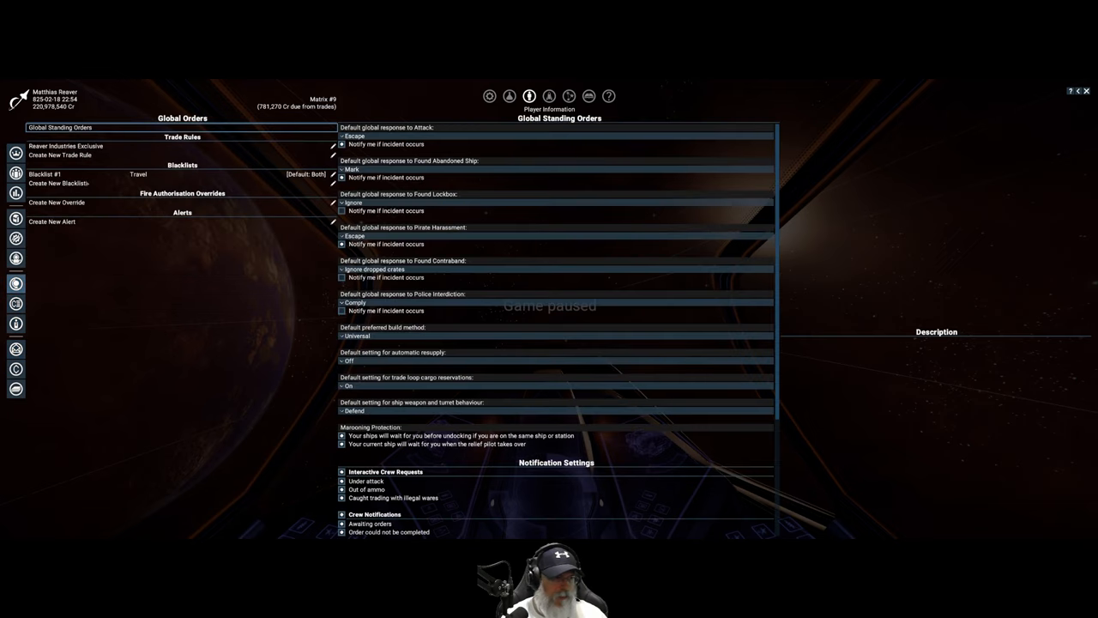
Close Blacklist #1's sector selection and Player Information, returning to the map at Matrix #9
click(44, 173)
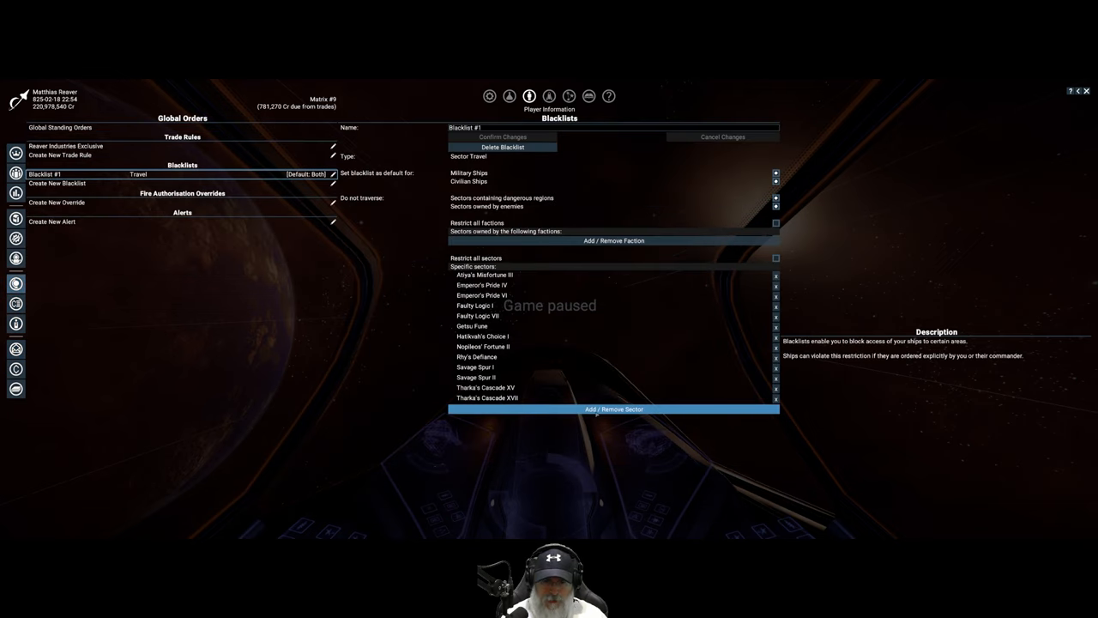
click(614, 408)
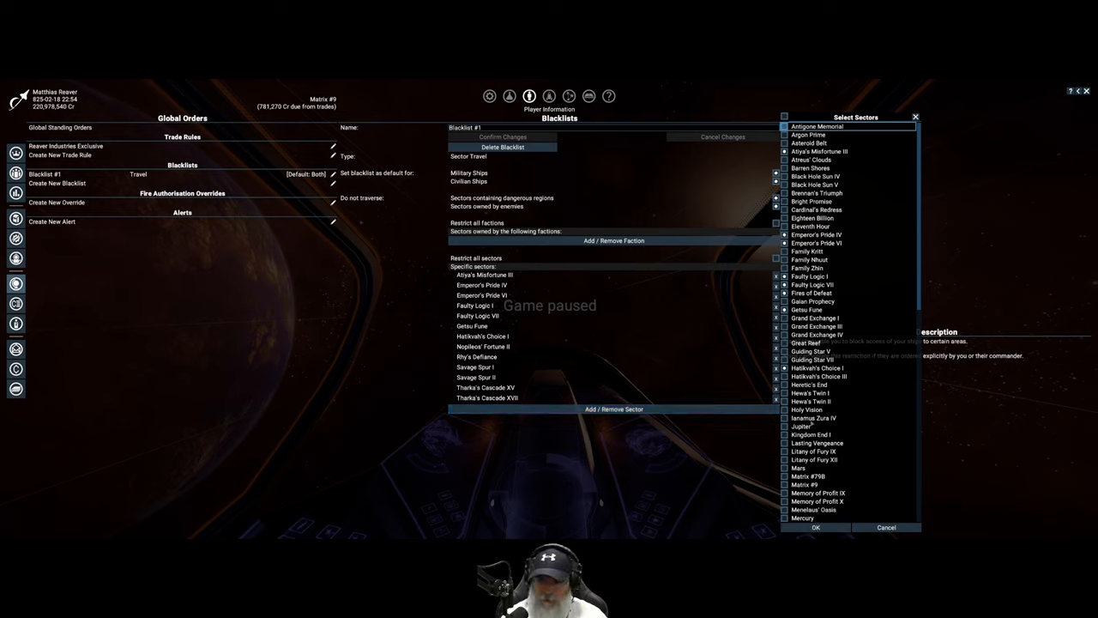
scroll(down, 3)
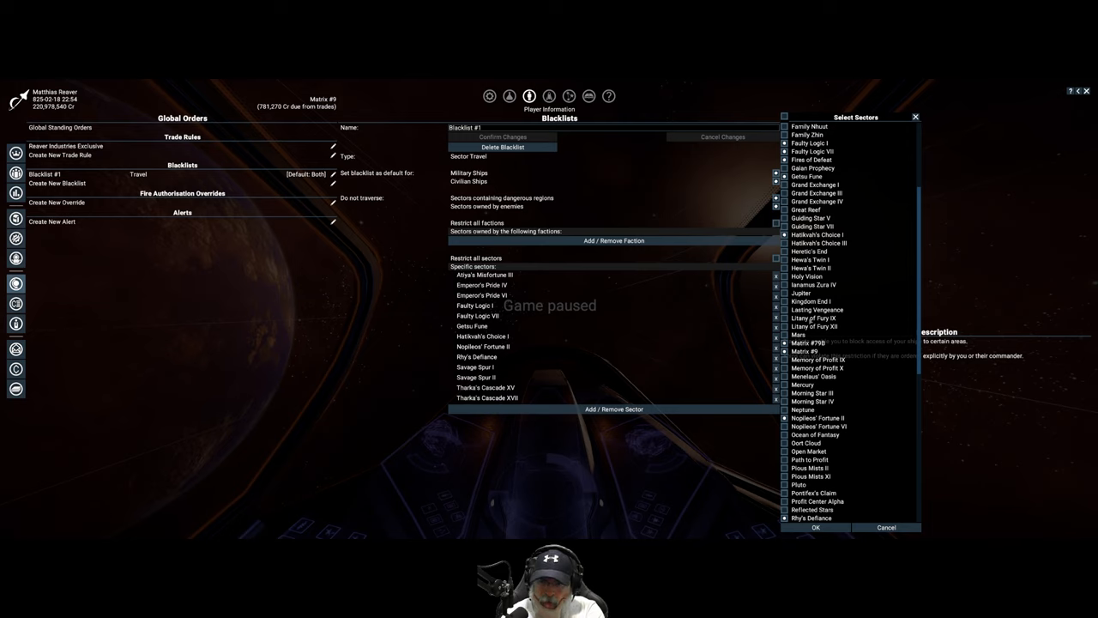
mouse_move(810, 323)
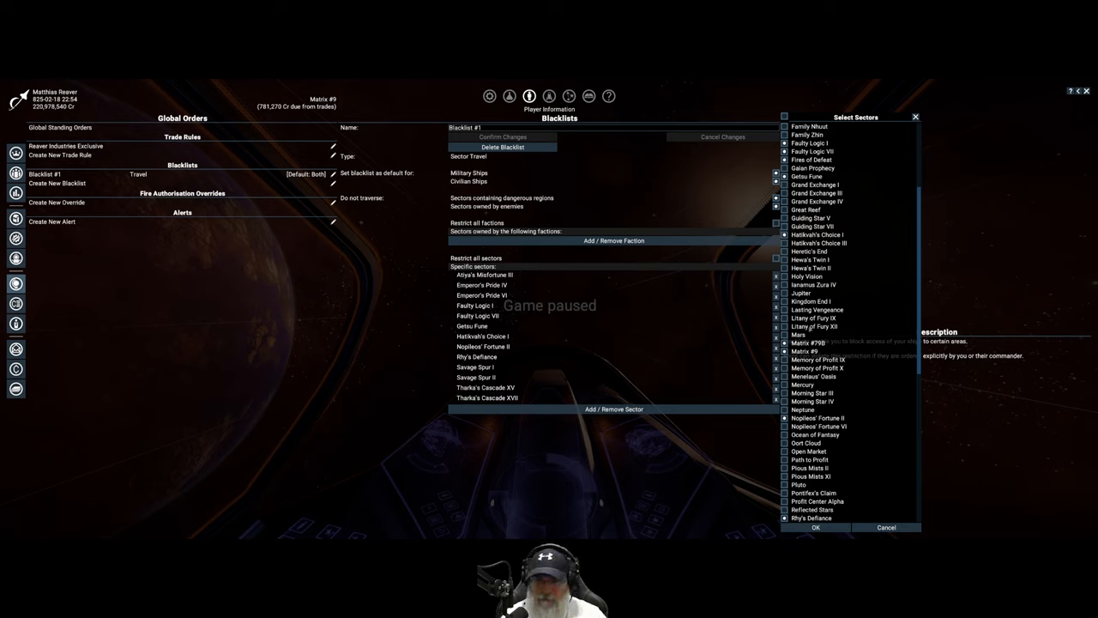
click(817, 527)
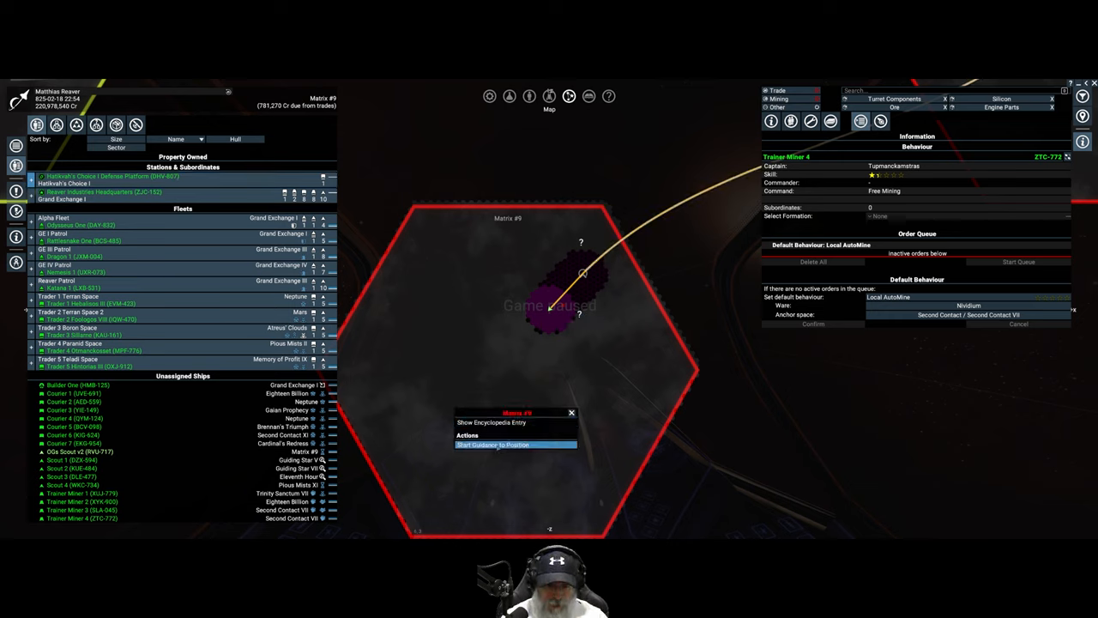
Start guidance to the chosen position in the Matrix #9 sector
click(493, 444)
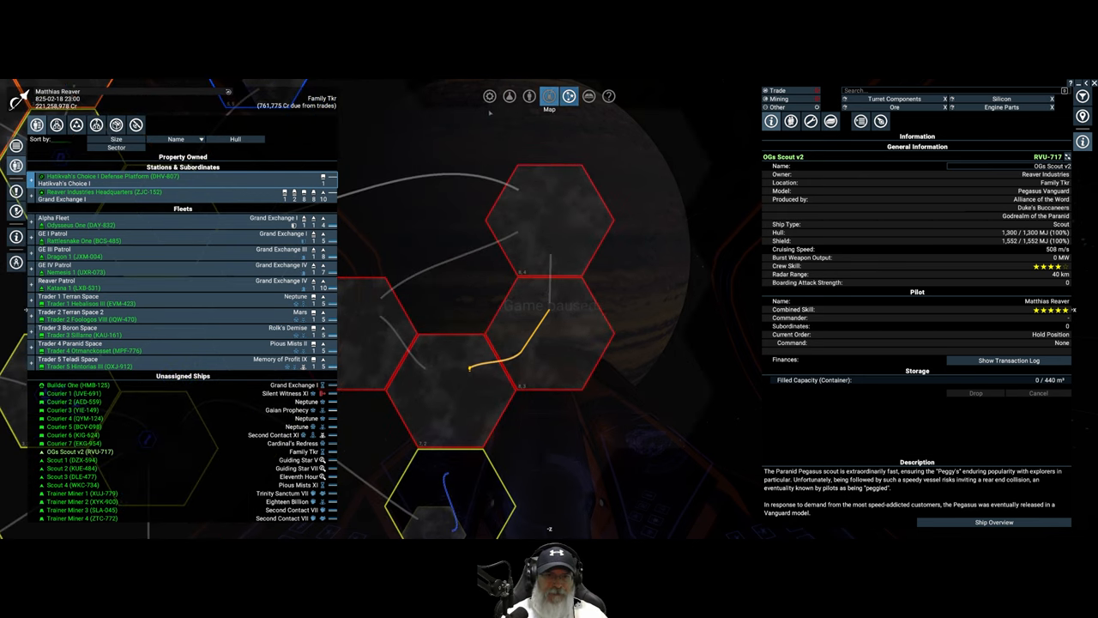
In global standing orders, set up the sector blacklist and tick a sector from the Select Sectors list
click(529, 96)
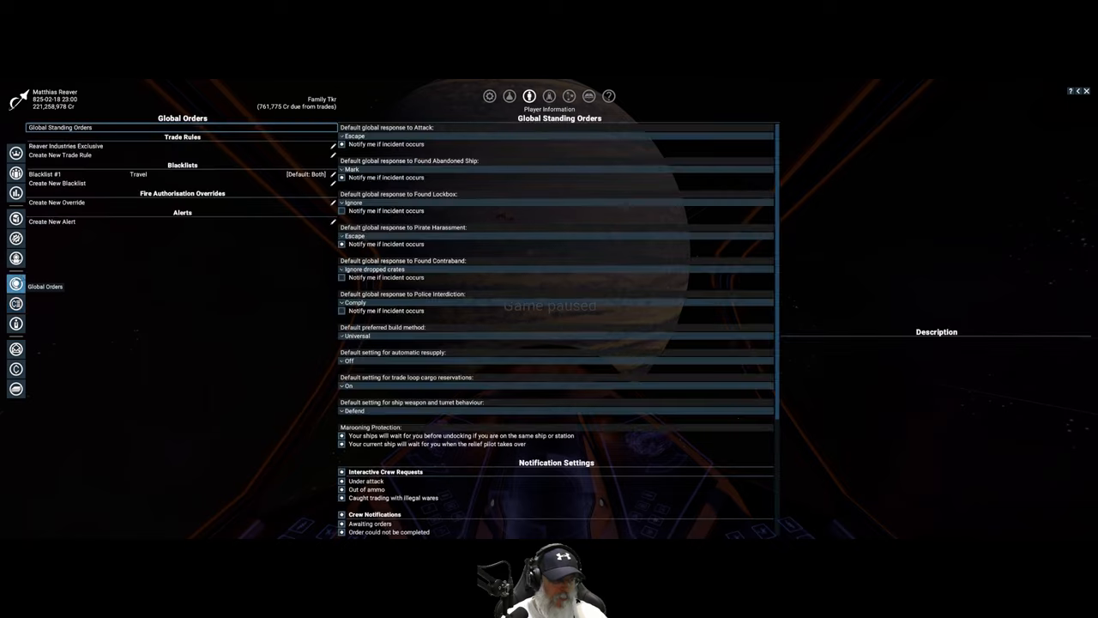
click(45, 173)
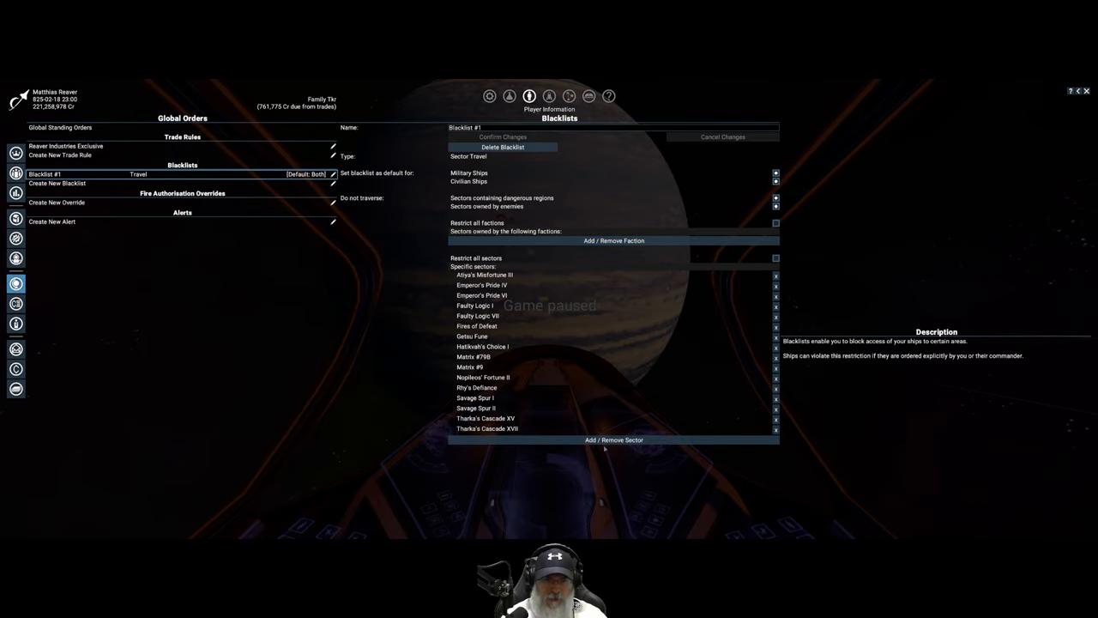
click(615, 440)
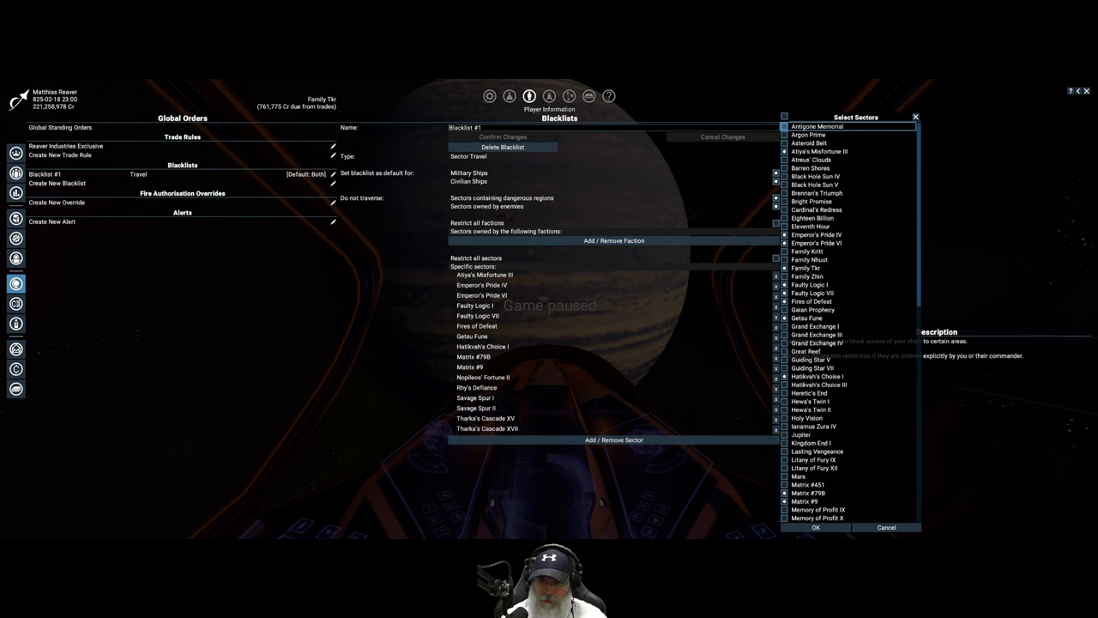
scroll(down, 3)
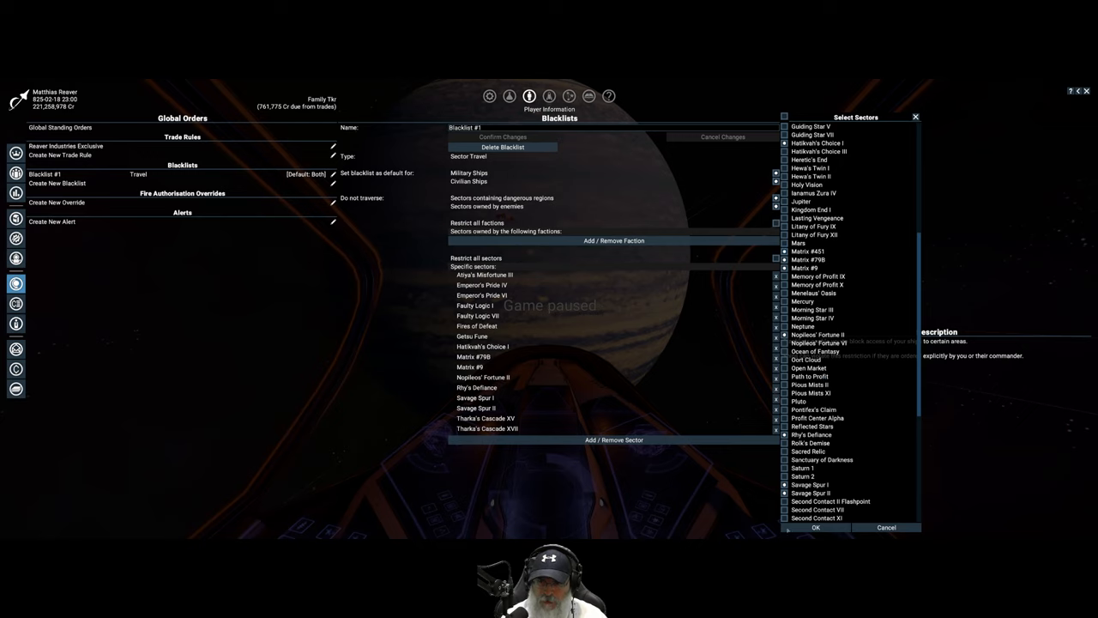
click(815, 527)
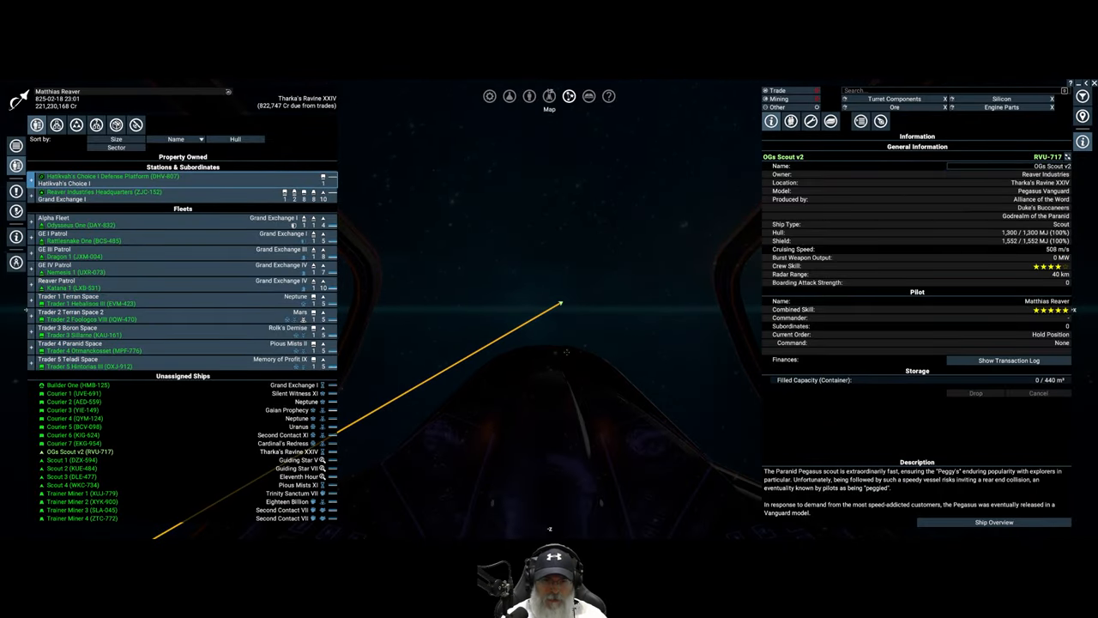
Return to the map's Property Owned view to show the scout's information
click(549, 96)
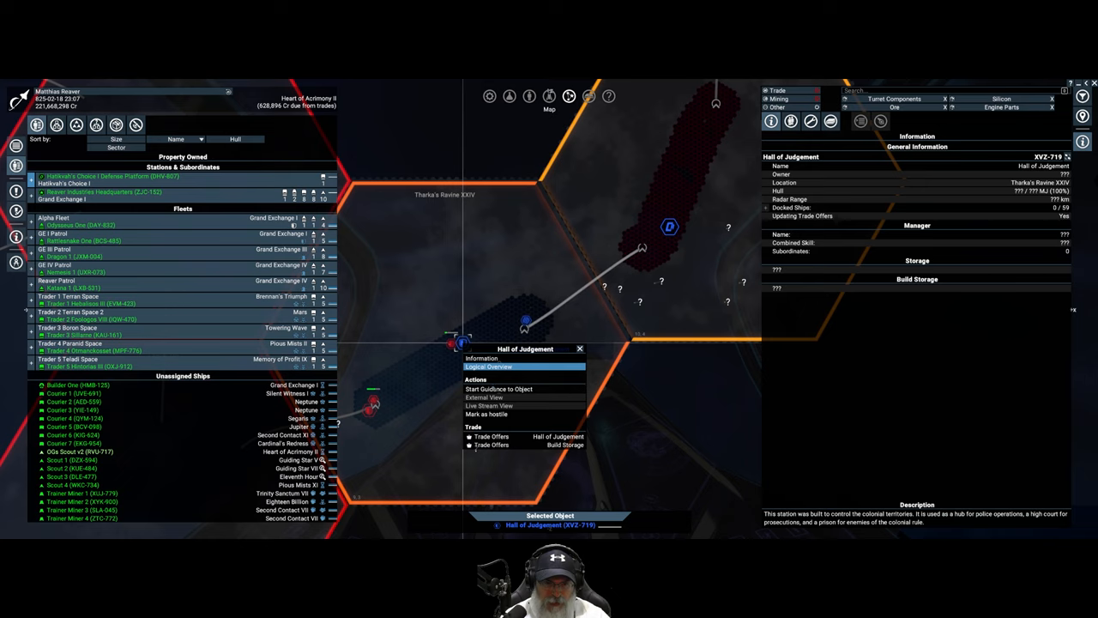
mouse_move(487, 414)
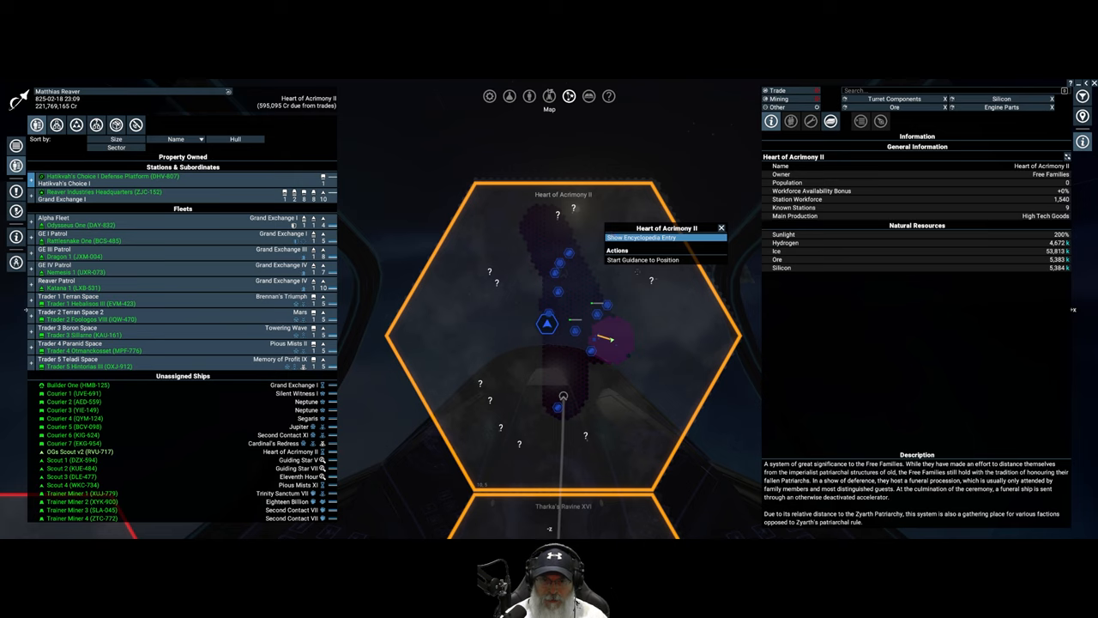
Select the Tharka's Ravine XVI sector on the map
click(642, 261)
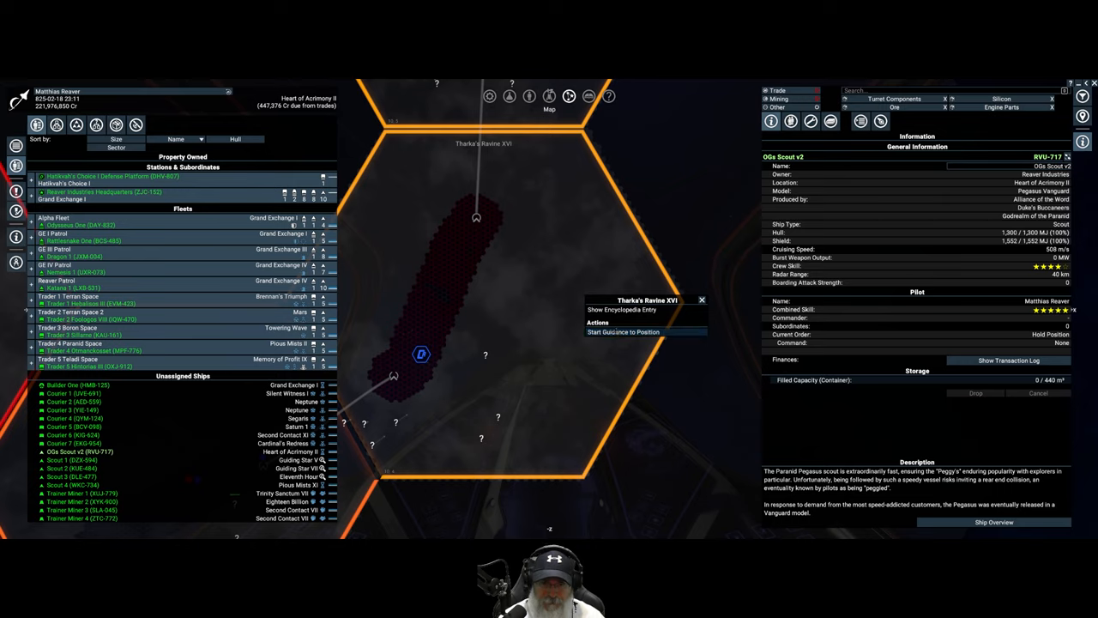
Start guidance to the unidentified '???' object in the sector
click(622, 332)
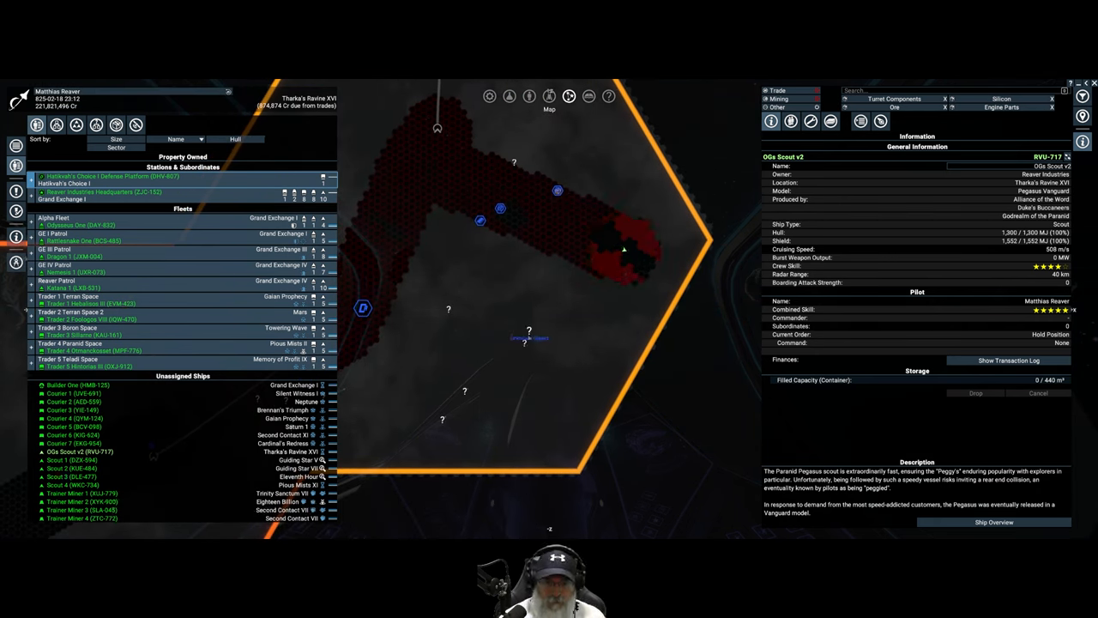
click(525, 343)
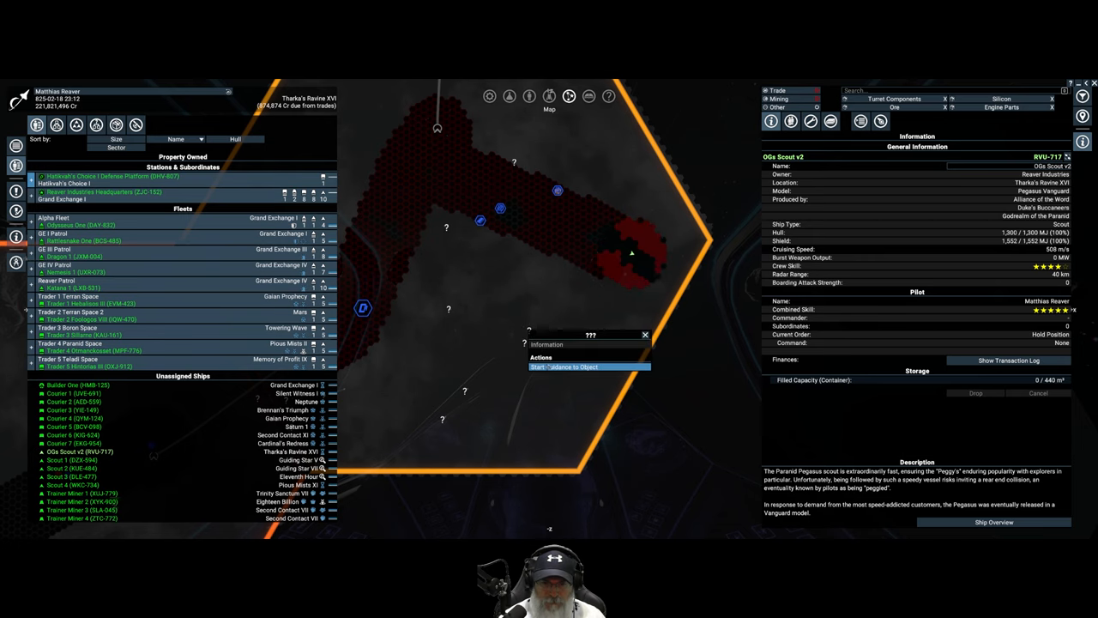
click(589, 367)
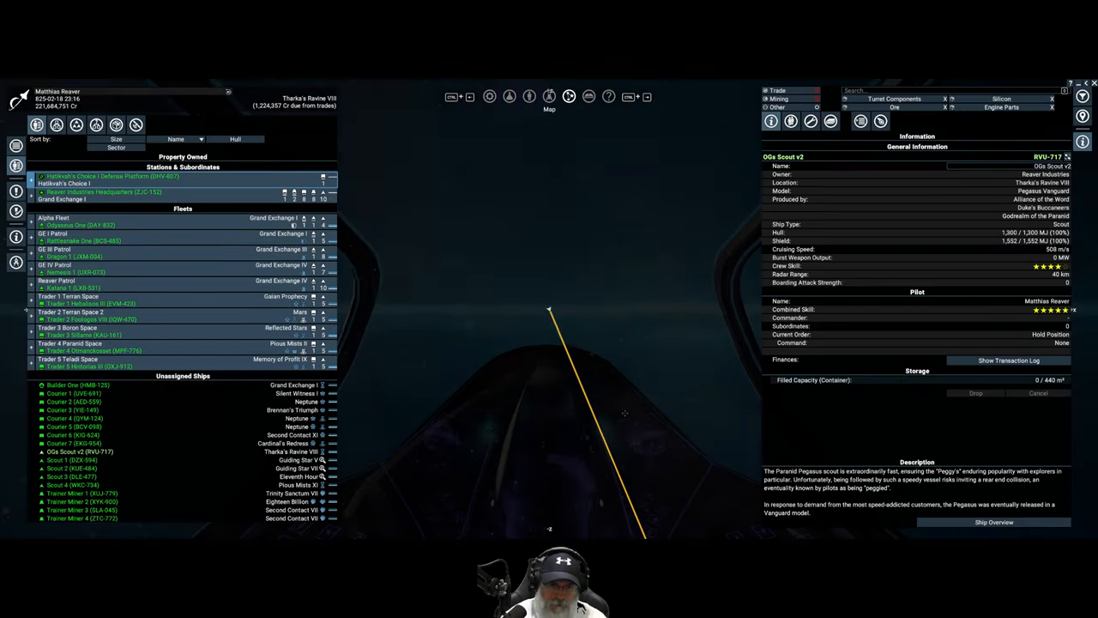
Start guidance to a position in empty space of Tharka's Ravine VIII
click(549, 96)
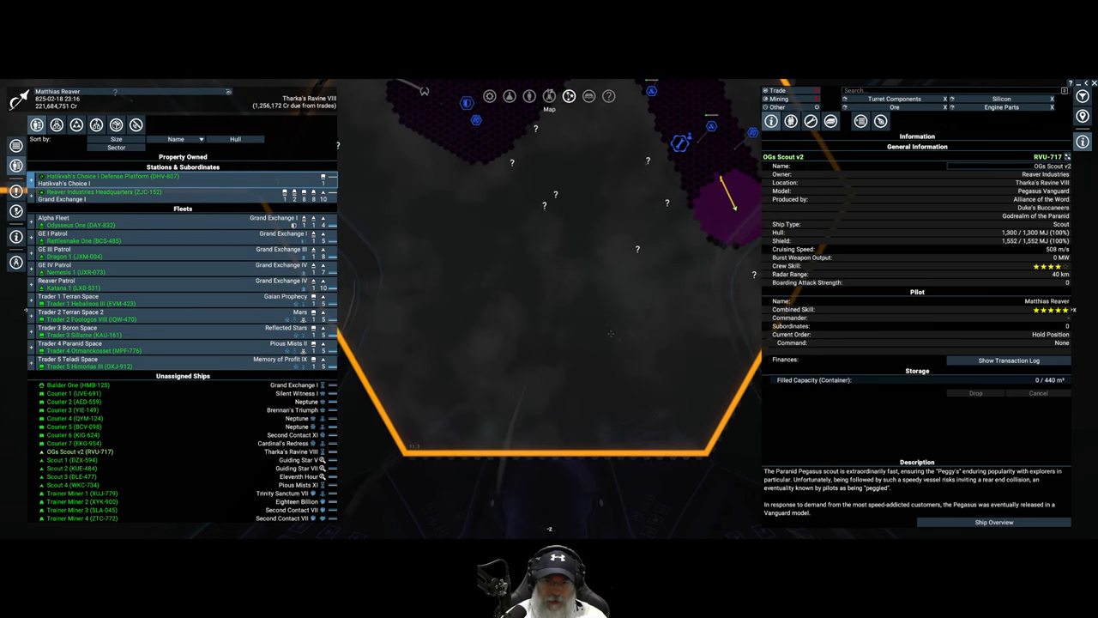
right_click(611, 333)
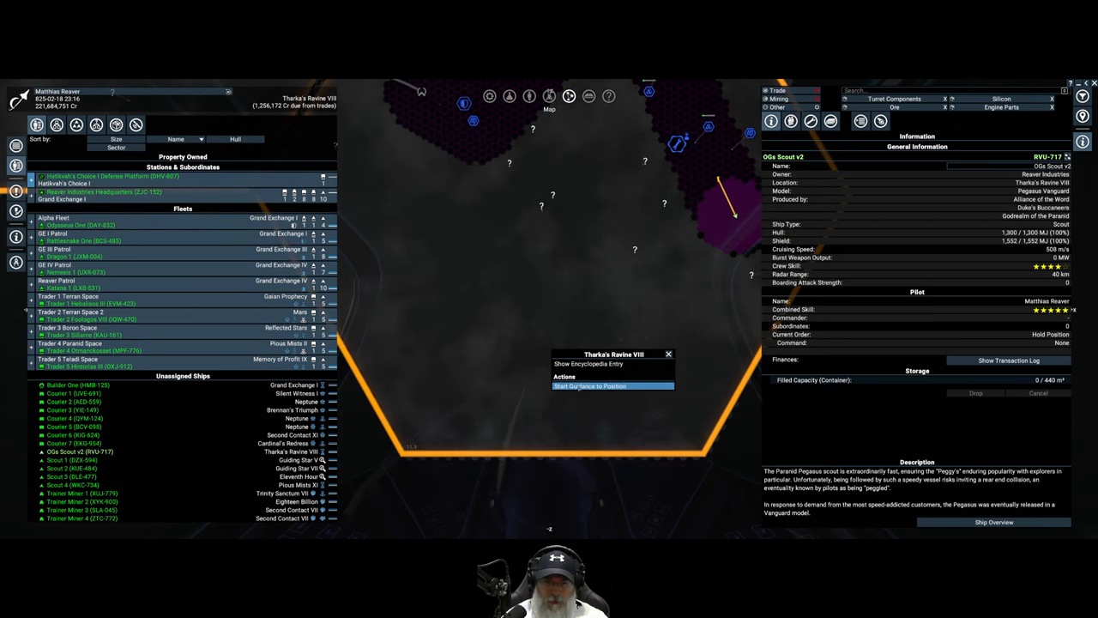
click(590, 384)
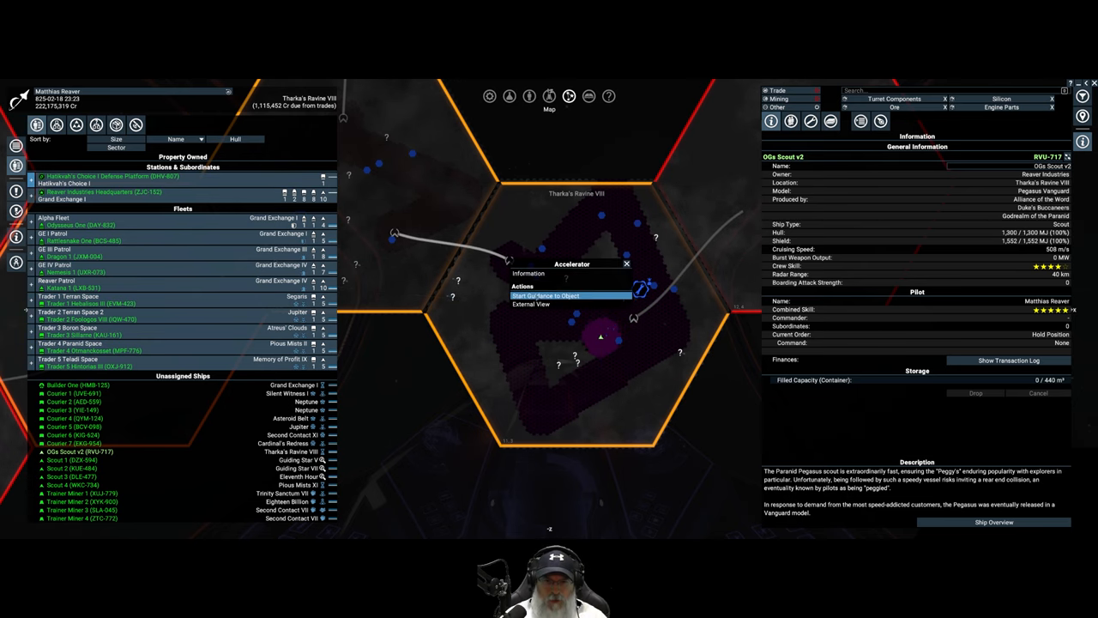
Set guidance to the accelerator, then to a position in Tharka's Ravine XXIV
click(546, 295)
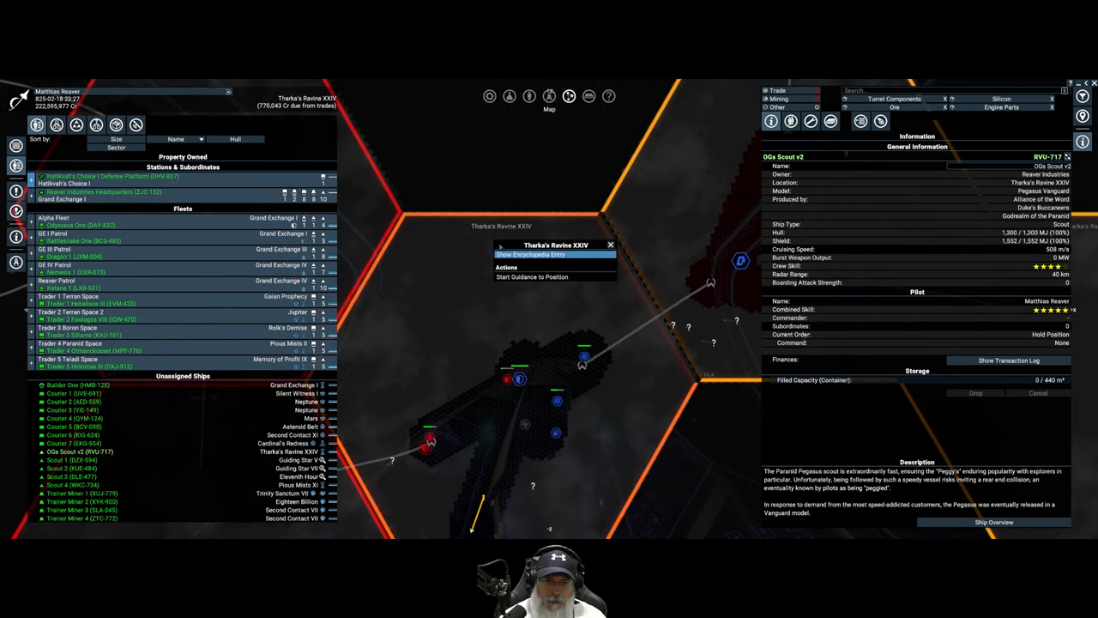
click(532, 276)
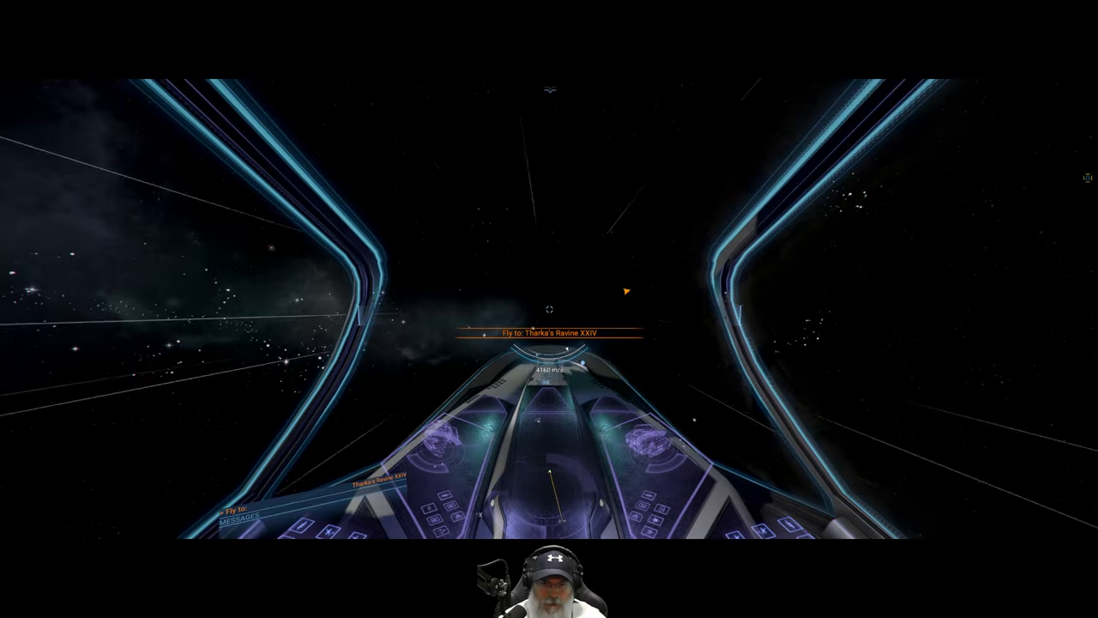